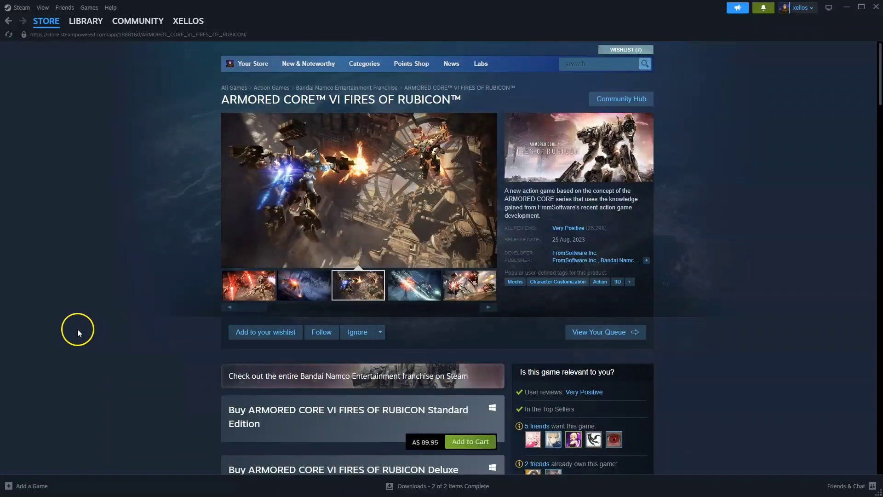
mouse_move(93, 259)
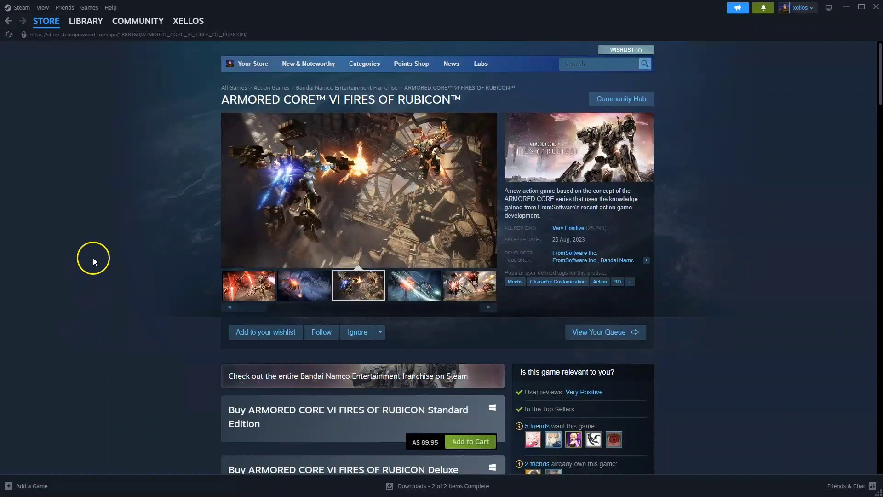
- Download SteamSetup.exe from the Steam About page and launch the installer from Chrome
left_click(414, 285)
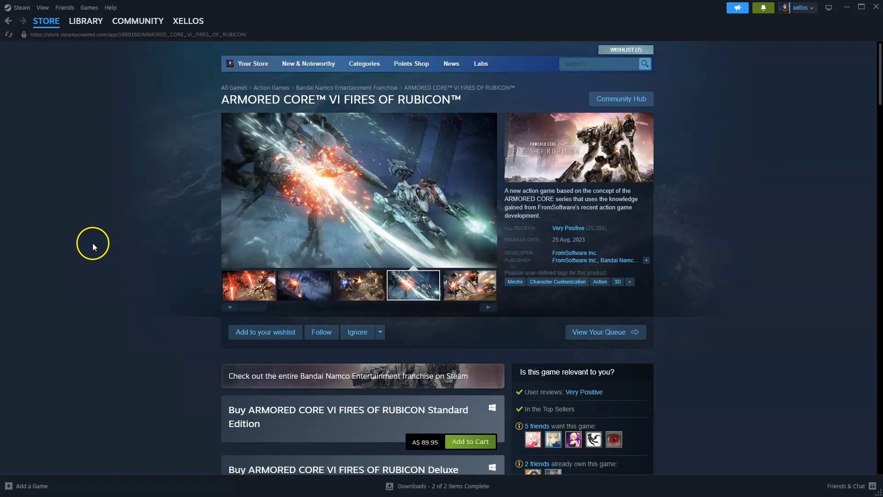
mouse_move(164, 249)
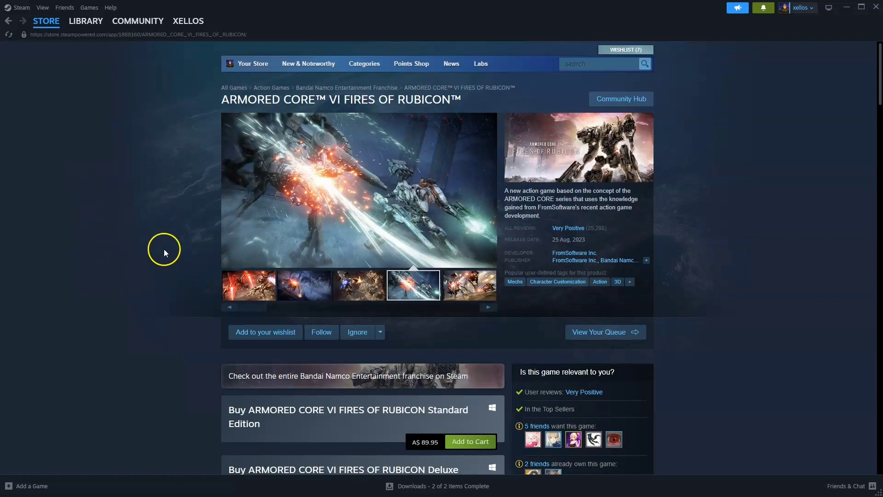
left_click(468, 285)
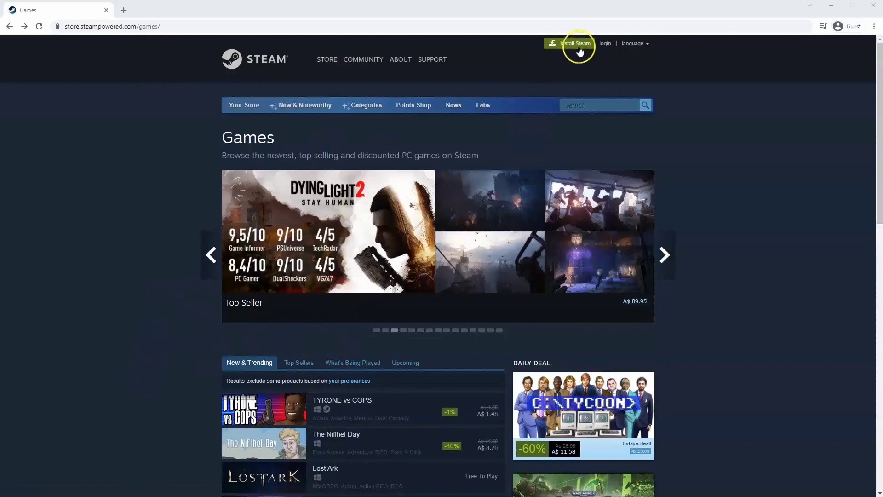
mouse_move(107, 26)
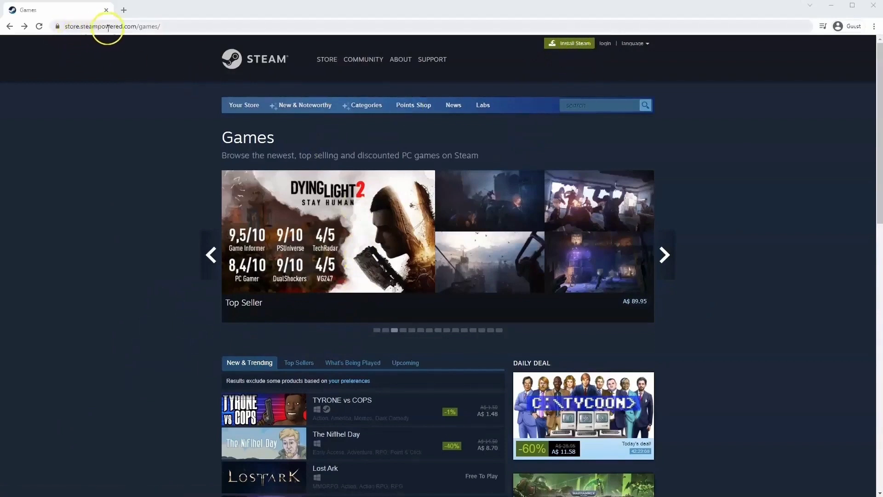
mouse_move(161, 90)
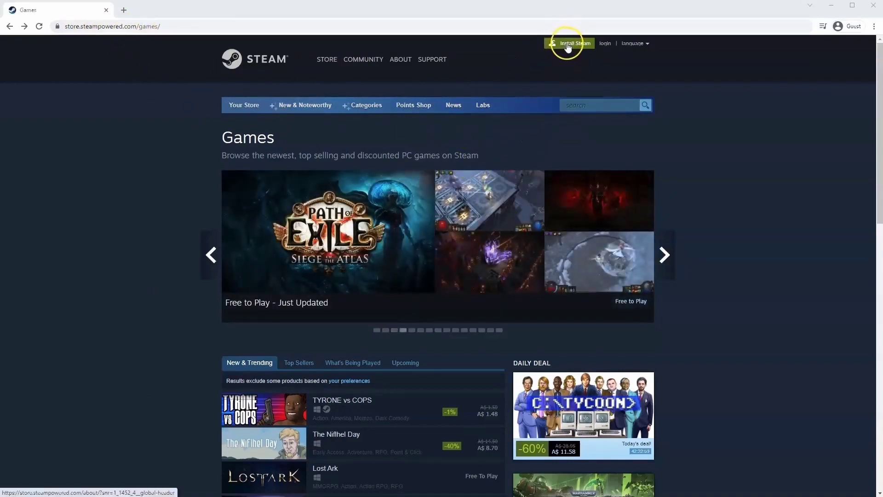
left_click(568, 43)
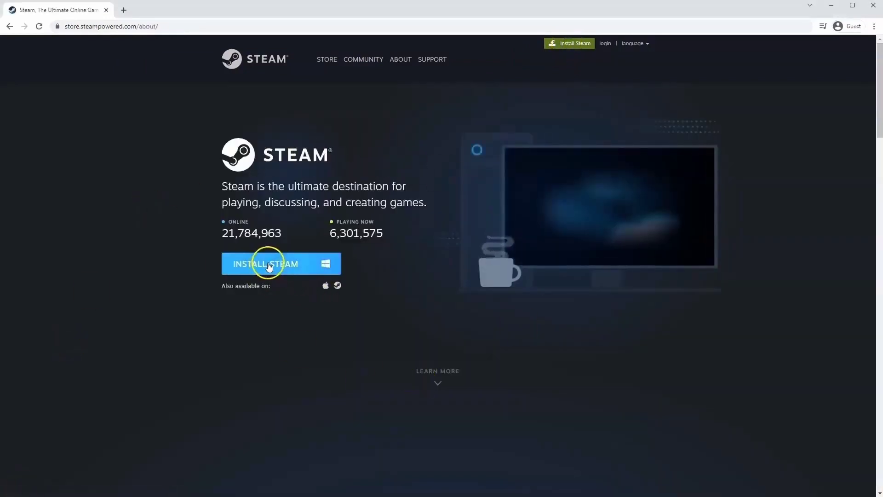
left_click(266, 263)
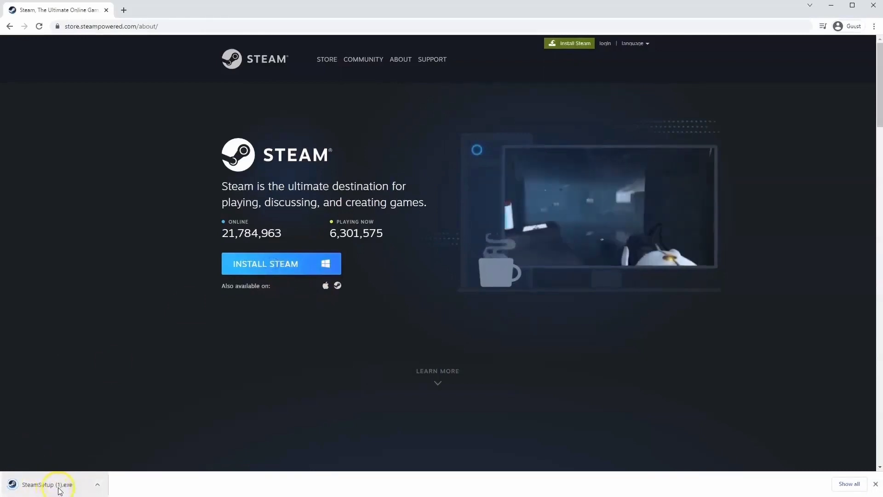
left_click(45, 484)
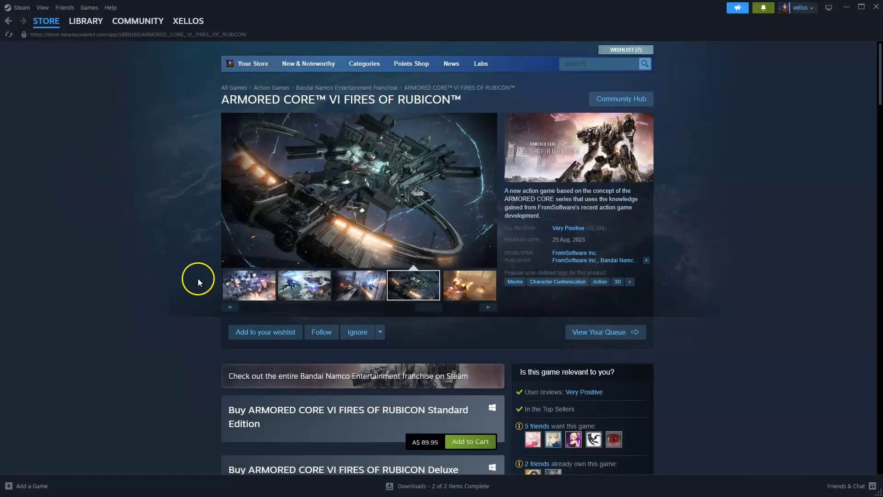
left_click(46, 21)
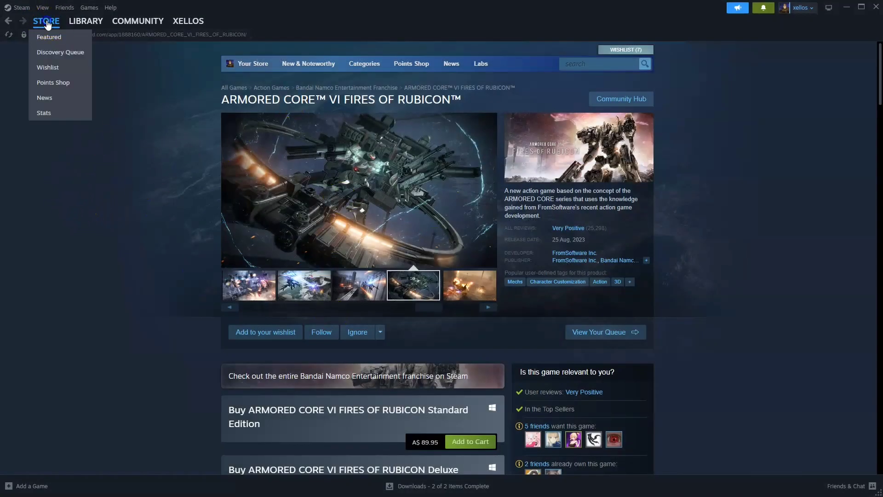
left_click(49, 37)
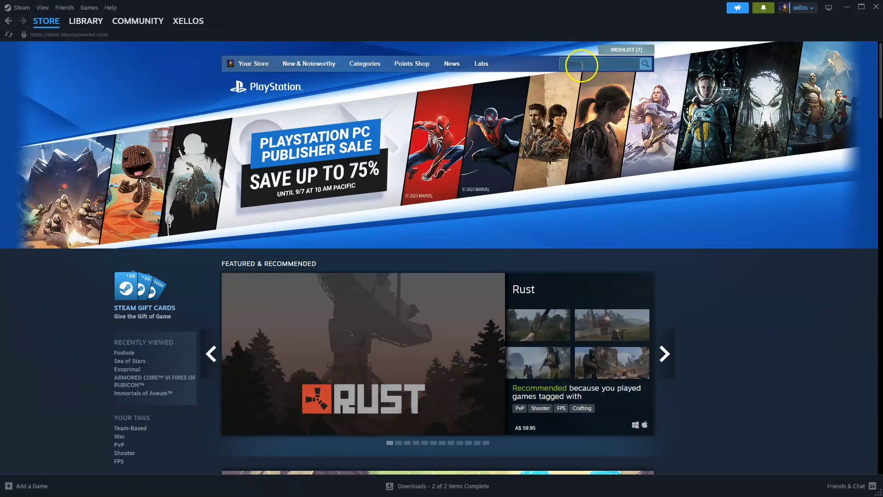
type("VI FIRES OF RUBICON")
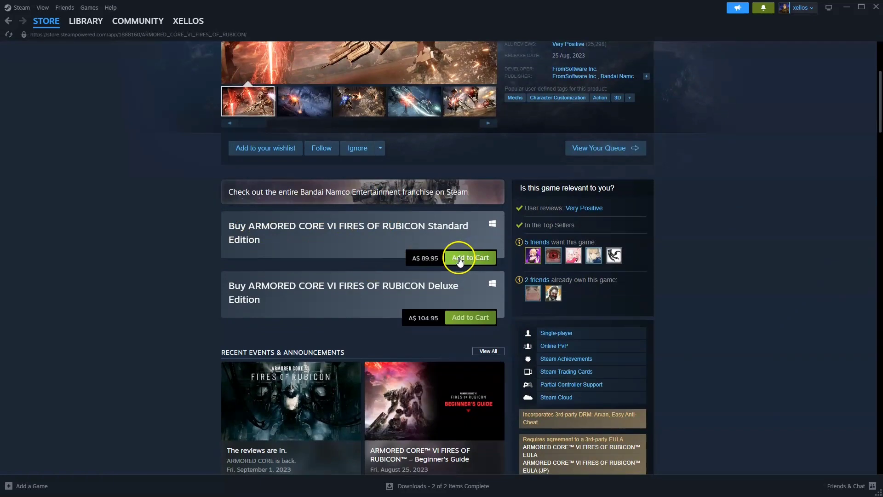
- Add ARMORED CORE VI Standard Edition to the cart, remove it, then view the Library
left_click(469, 257)
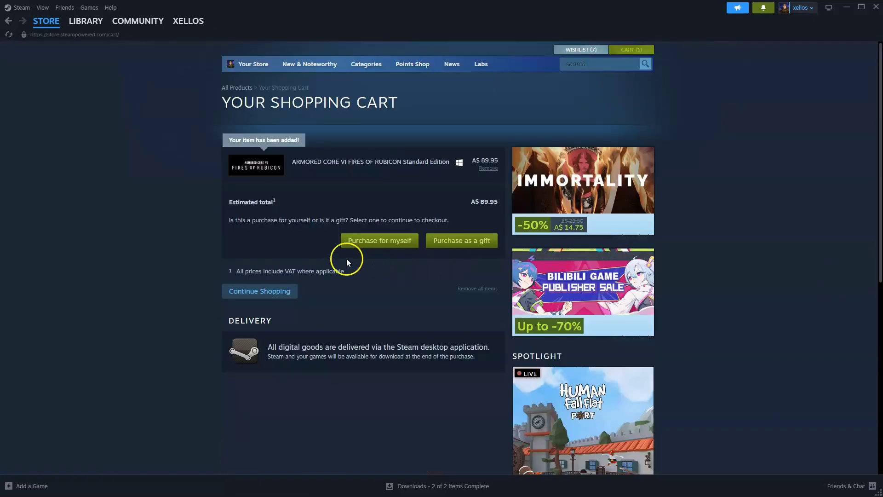
mouse_move(380, 240)
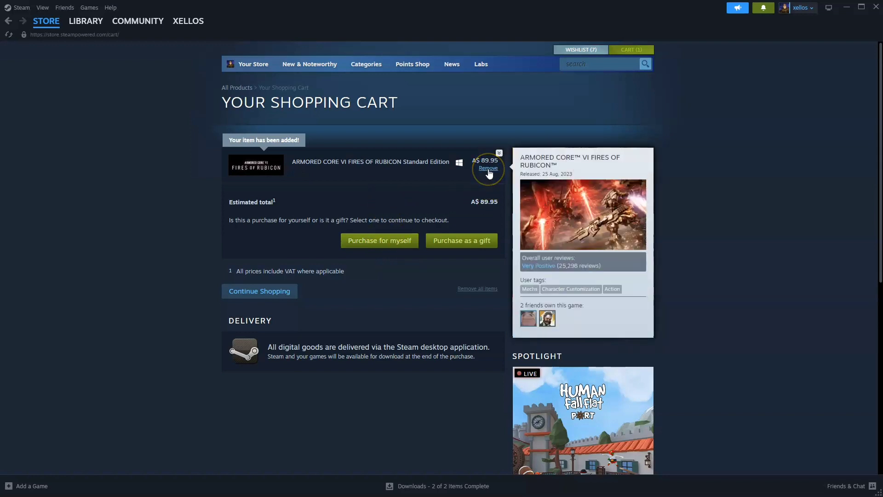
left_click(488, 167)
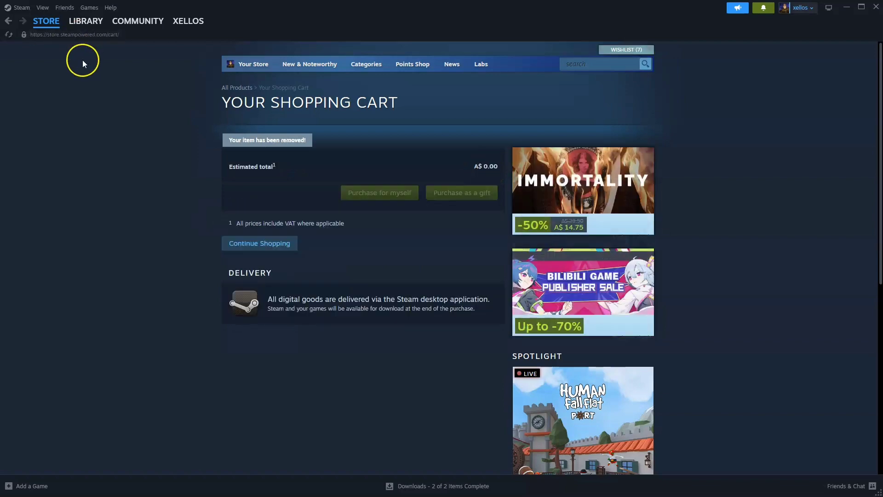
left_click(86, 21)
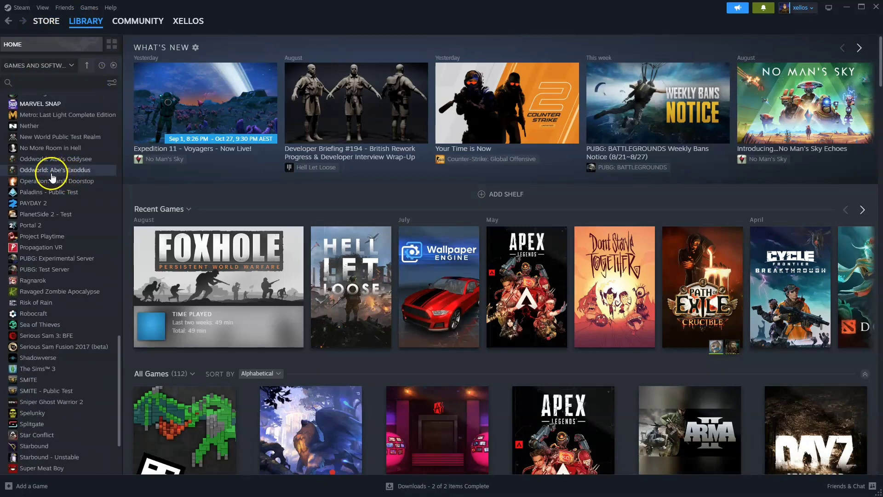
mouse_move(48, 159)
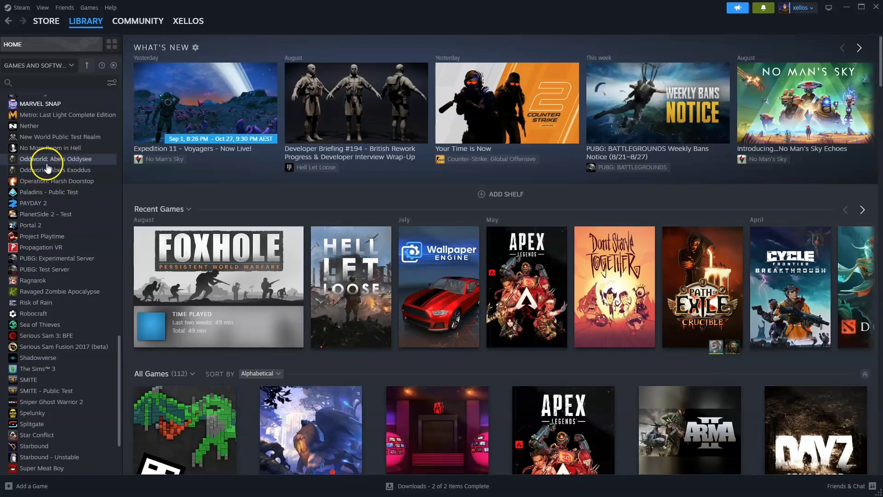